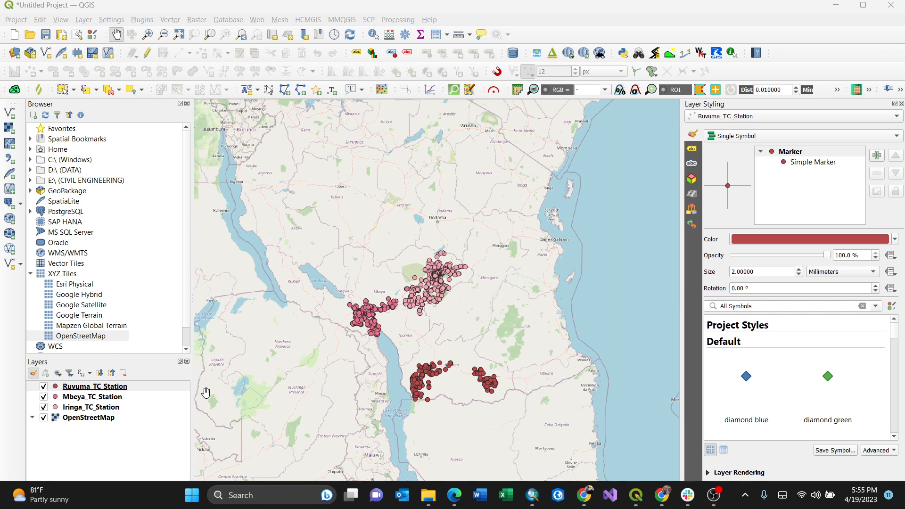
pyautogui.moveTo(589, 319)
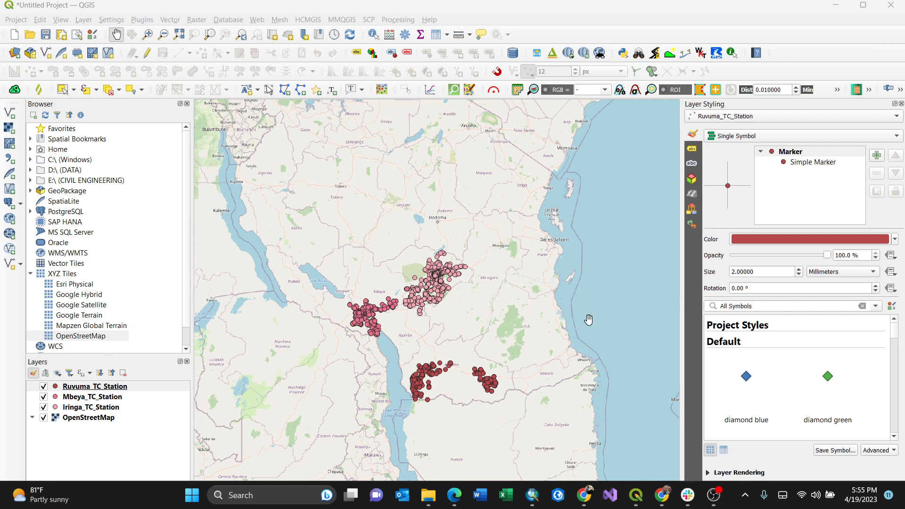
pyautogui.moveTo(166, 349)
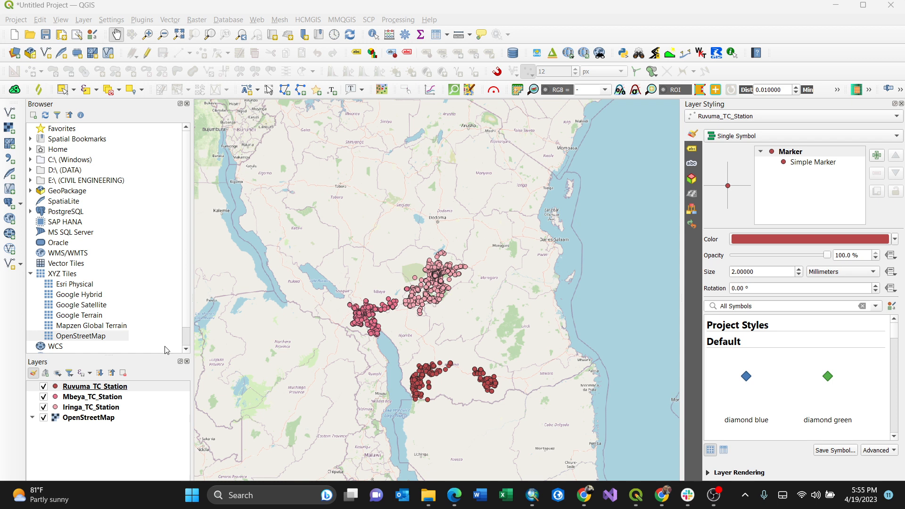
# Open the context menu for the Ruvuma_TC_Station layer to reach Export
pyautogui.rightClick(94, 386)
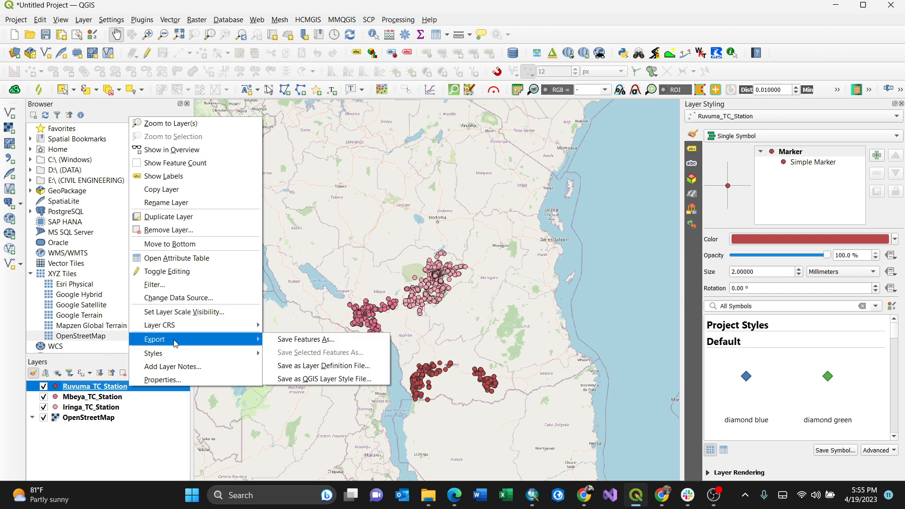
pyautogui.moveTo(162, 380)
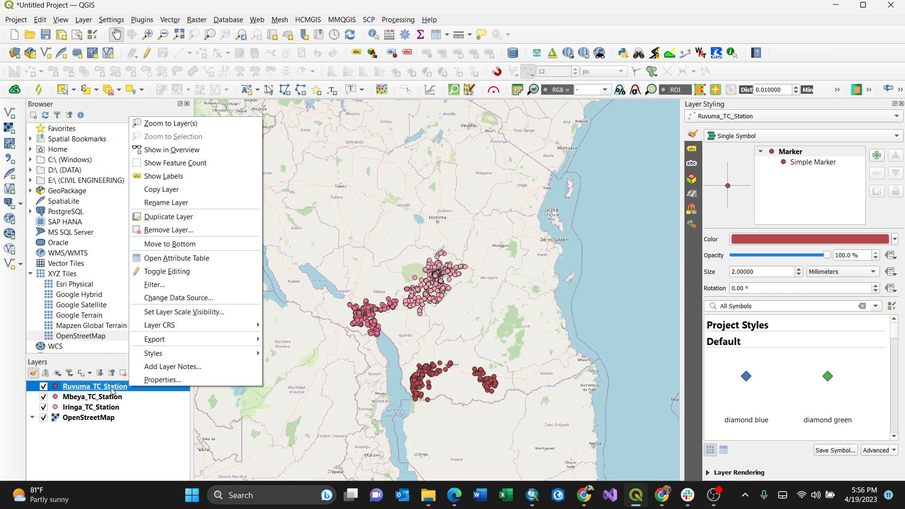
pyautogui.moveTo(154, 339)
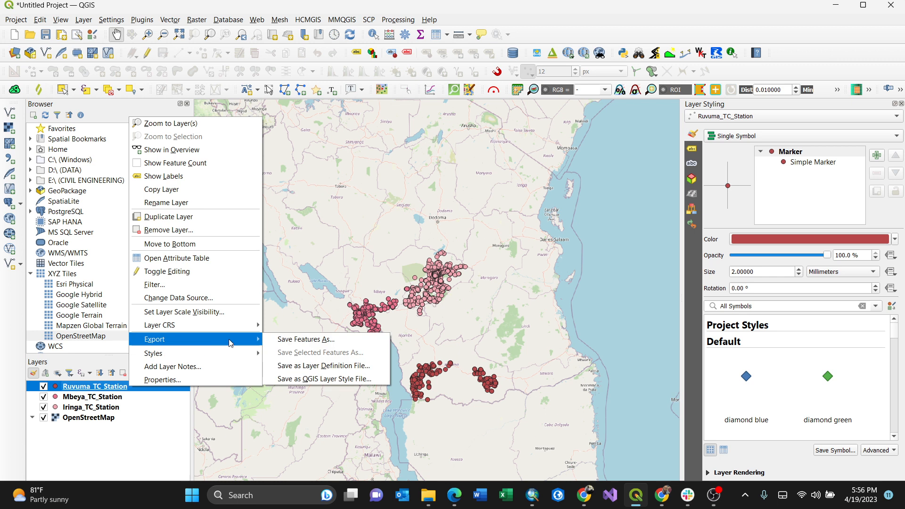
# Choose Save Features As to open the Save Vector Layer dialog for Ruvuma_TC_Station
pyautogui.click(308, 339)
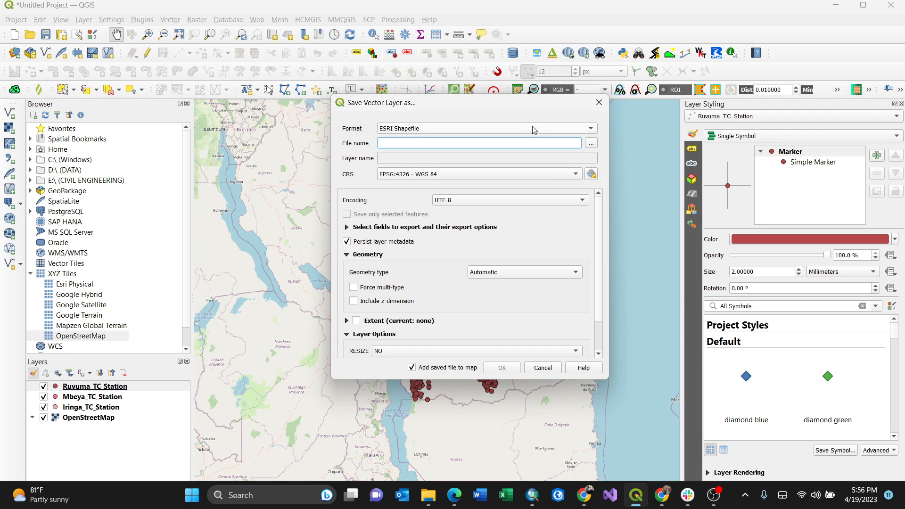
pyautogui.moveTo(588, 134)
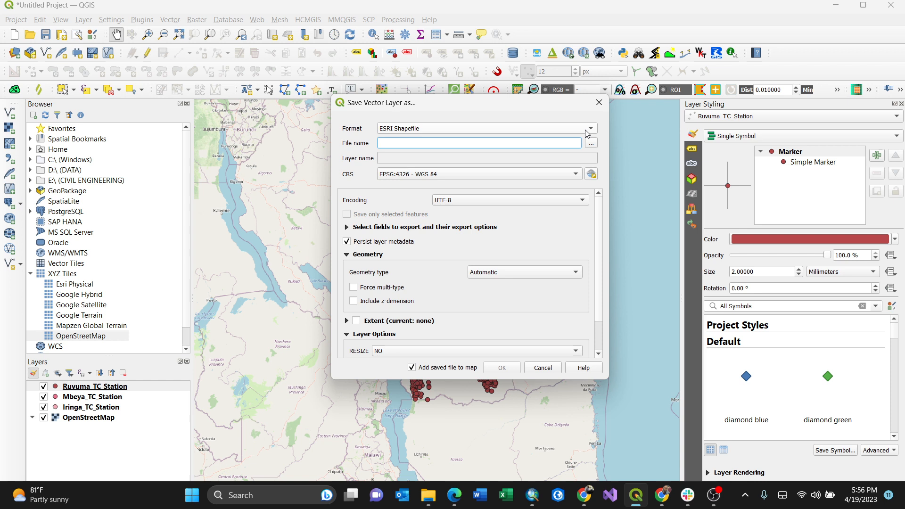
# Set the save format to Keyhole Markup Language [KML]
pyautogui.click(590, 129)
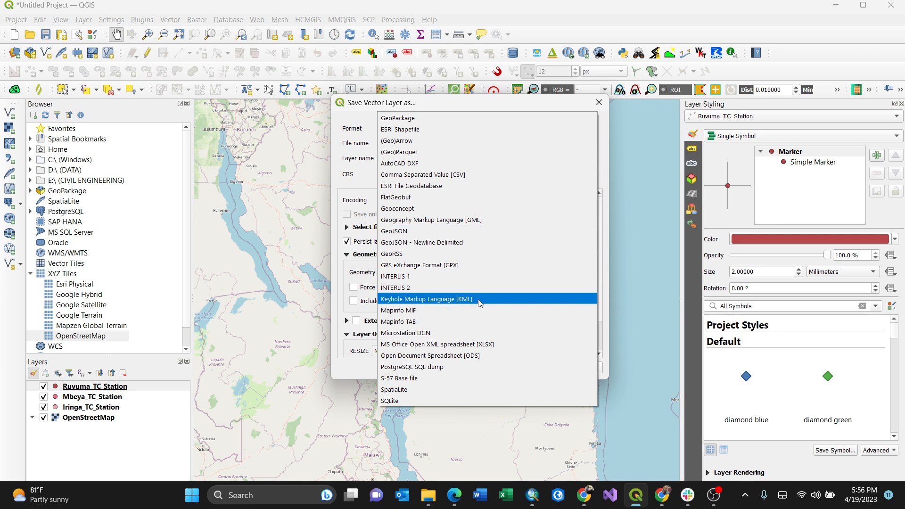
pyautogui.moveTo(482, 303)
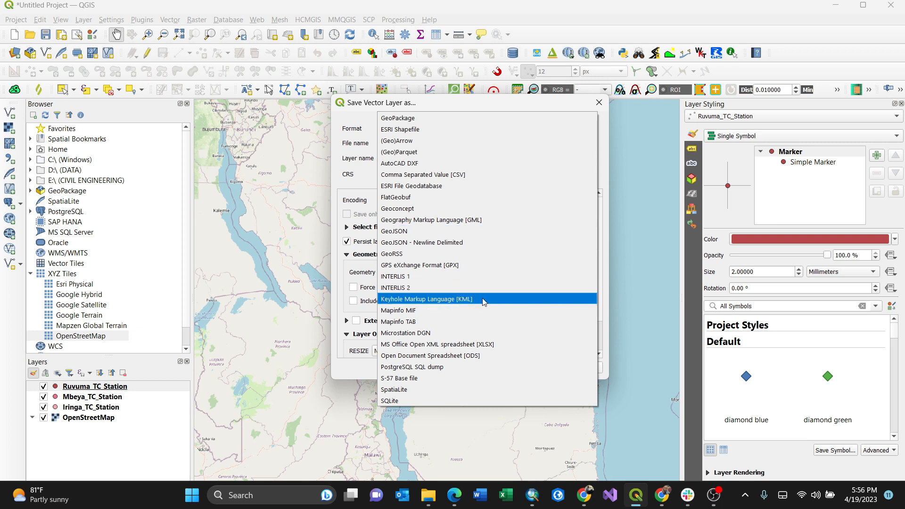
pyautogui.click(427, 299)
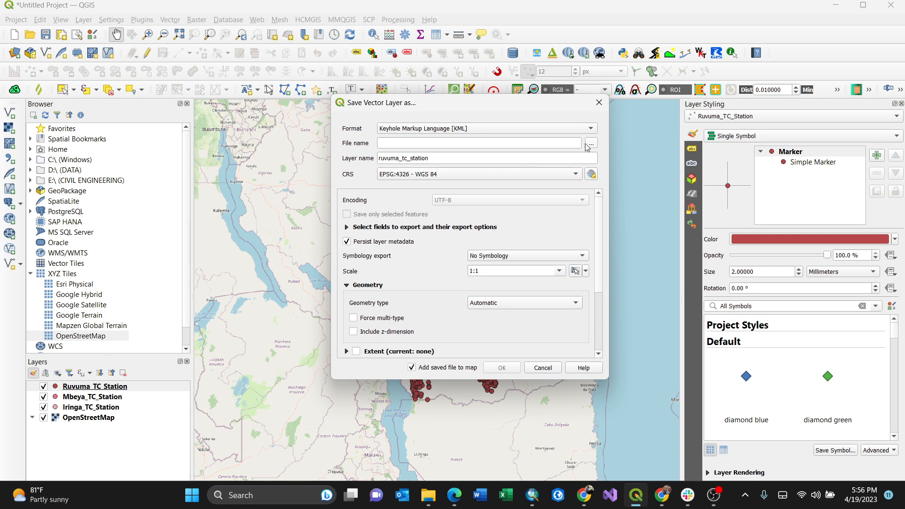
pyautogui.moveTo(591, 144)
pyautogui.write('R')
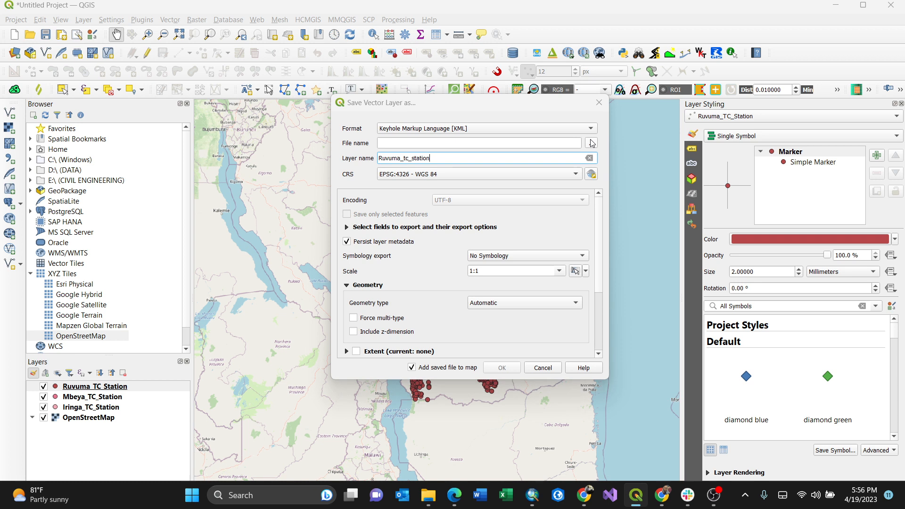
# Set the export file name to RV in the Desktop folder
pyautogui.click(591, 143)
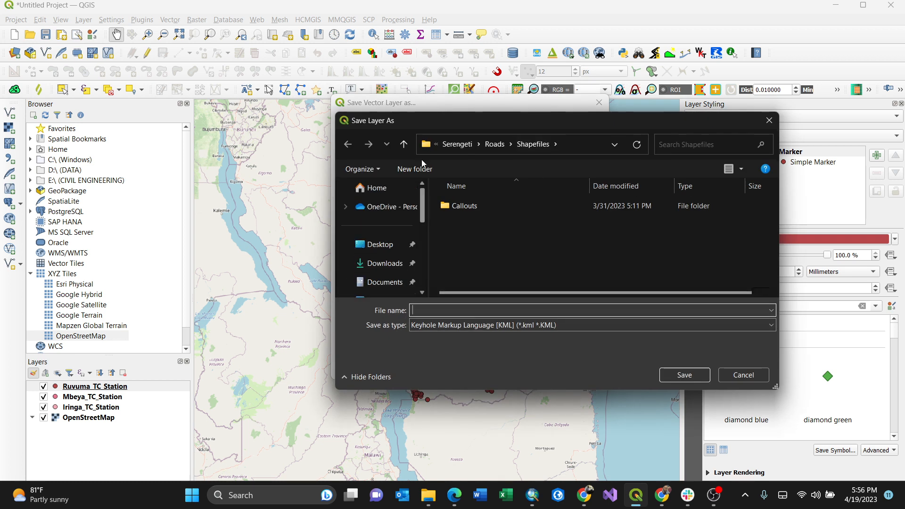
pyautogui.click(380, 244)
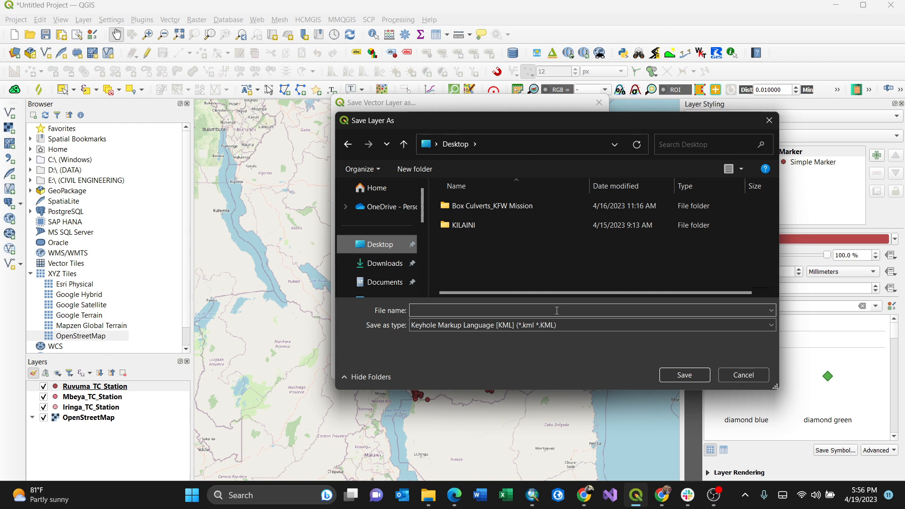
pyautogui.write('RV')
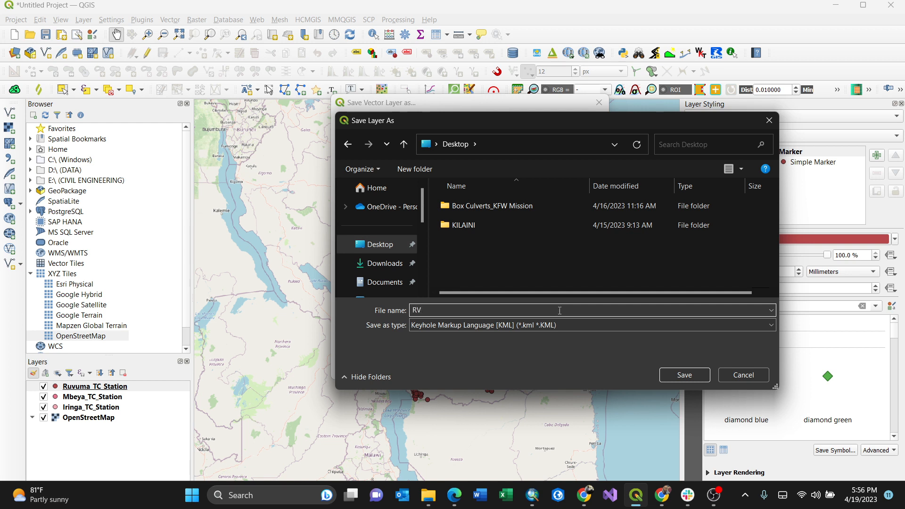
pyautogui.click(683, 375)
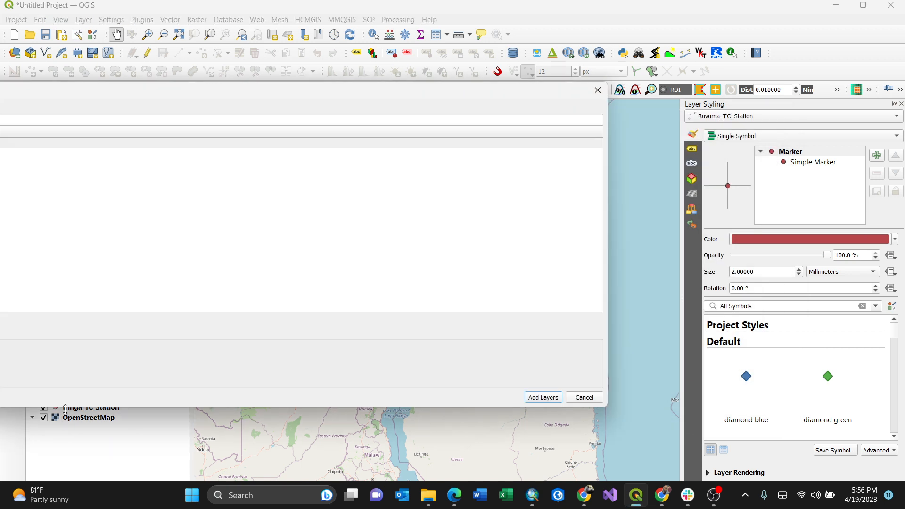
# Confirm the export and add the Ruvuma_tc_station points from RV.kml to the map
pyautogui.click(542, 397)
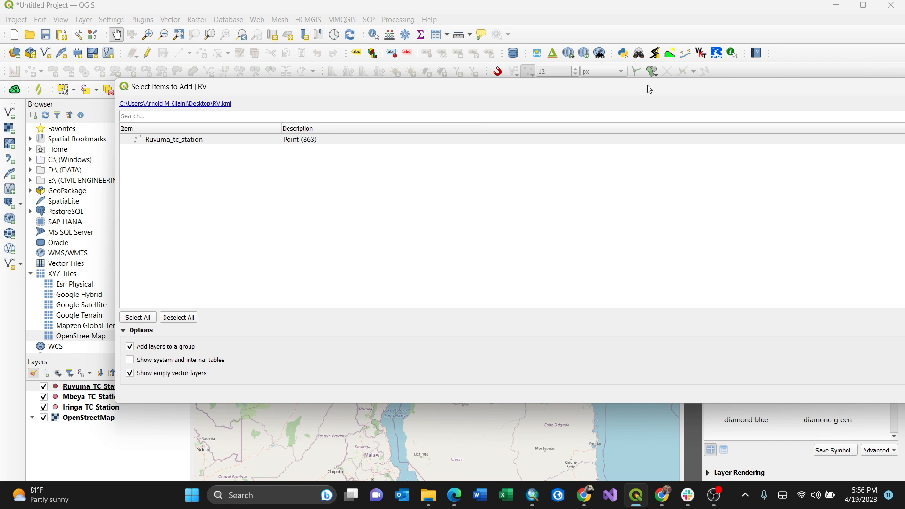
pyautogui.click(173, 140)
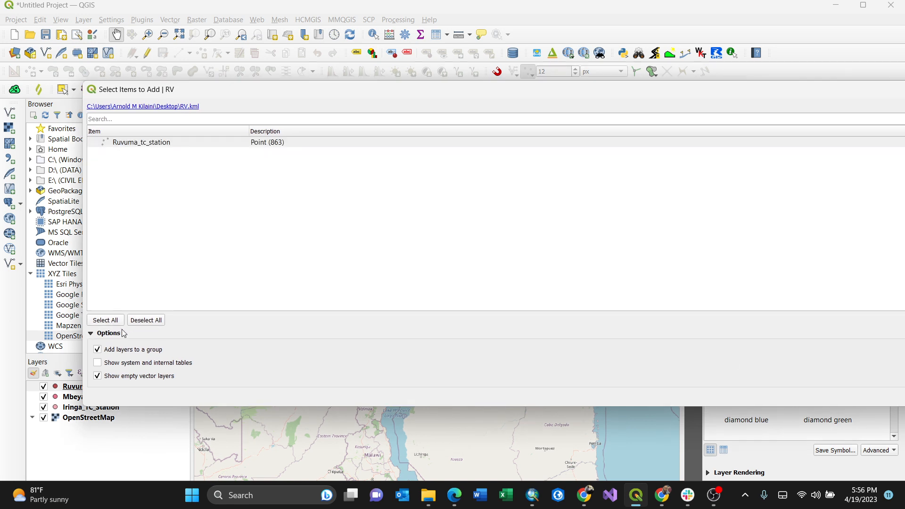
pyautogui.moveTo(784, 102)
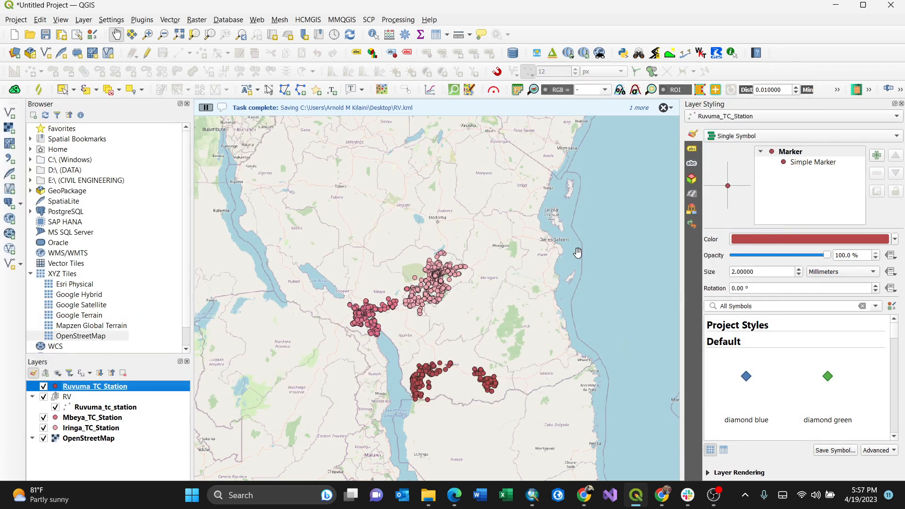
pyautogui.click(67, 396)
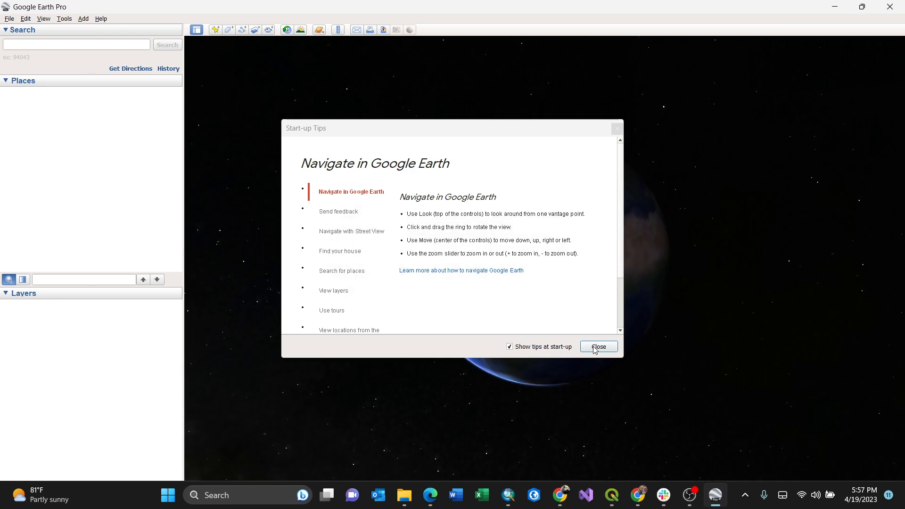
# Close the Google Earth Pro start-up tips window
pyautogui.click(598, 346)
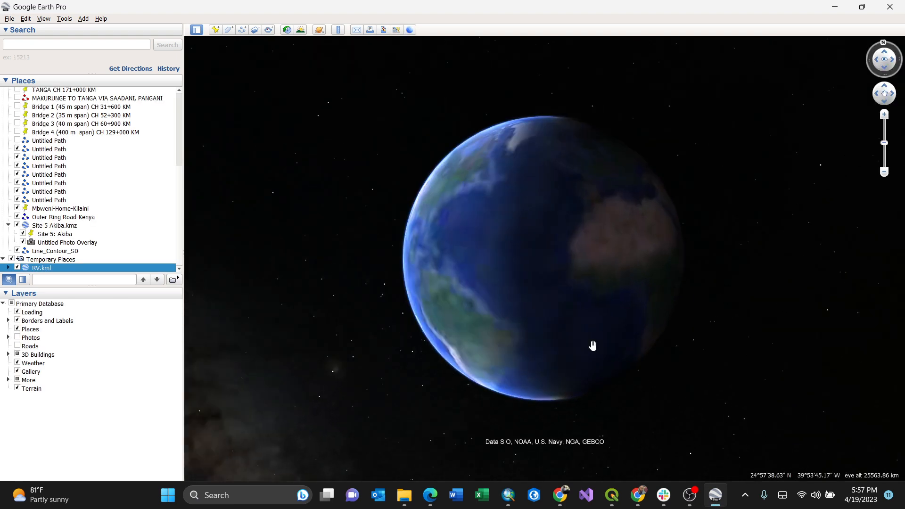